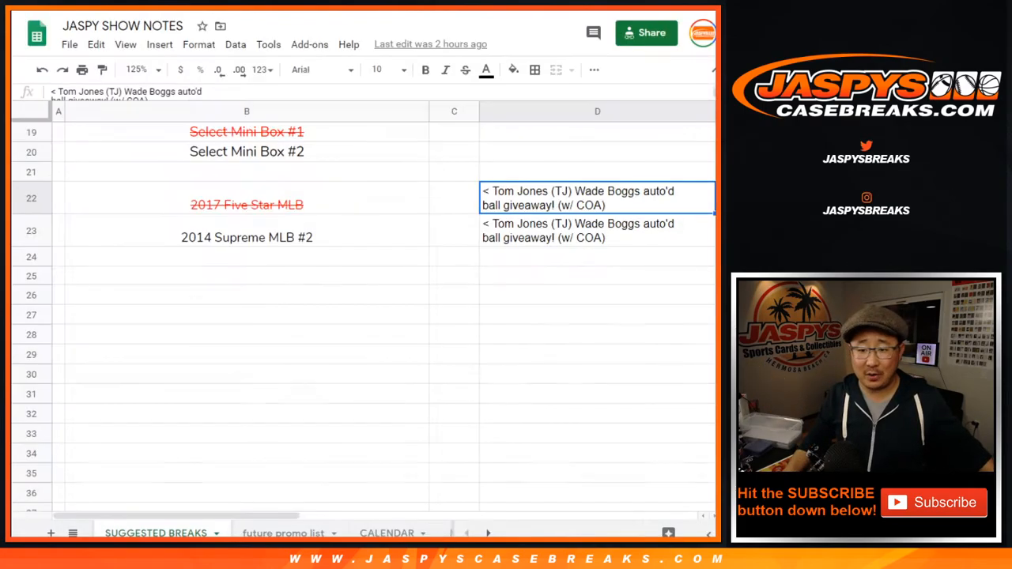
mouse_move(411, 212)
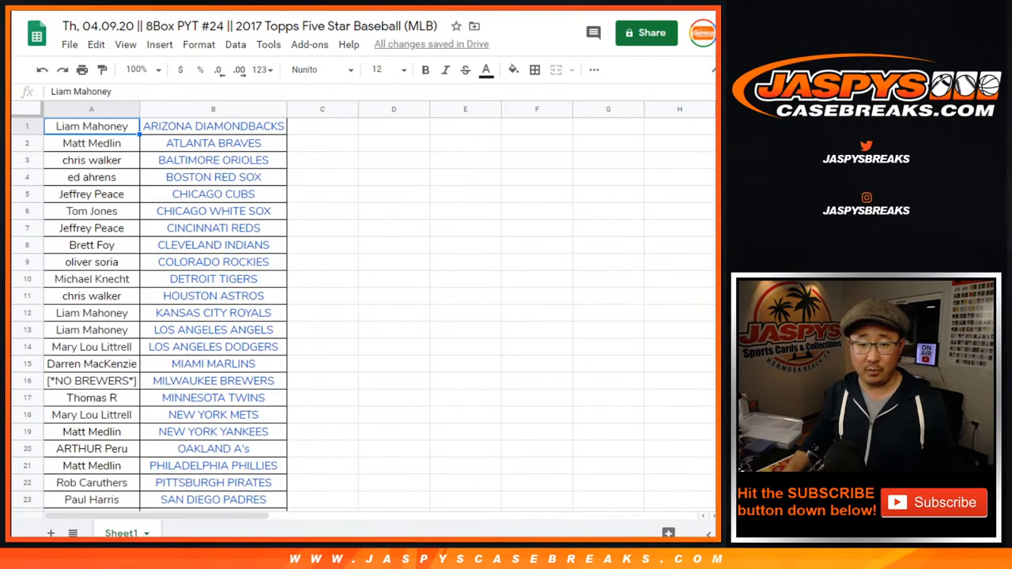
scroll(down, 3)
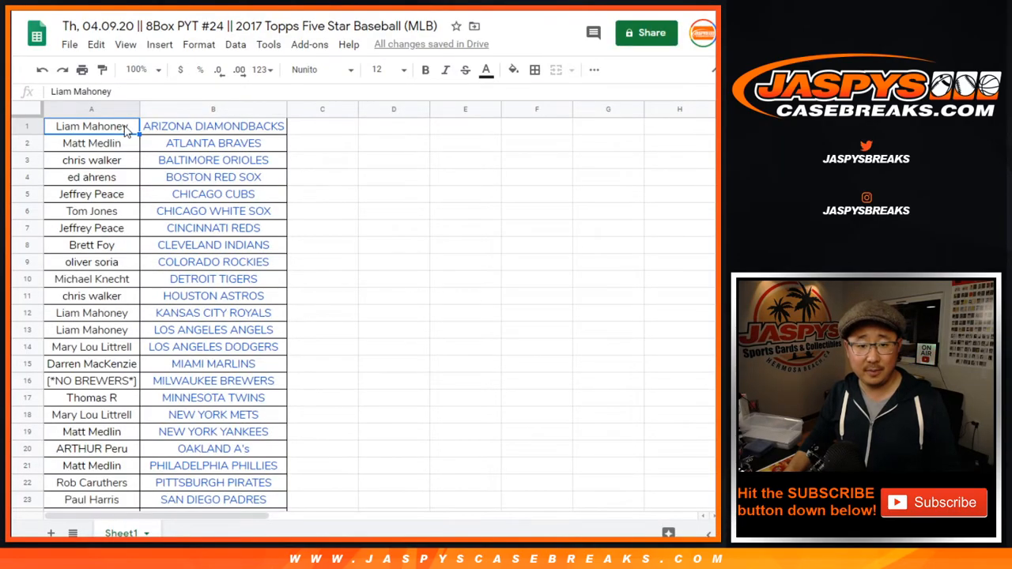
scroll(down, 3)
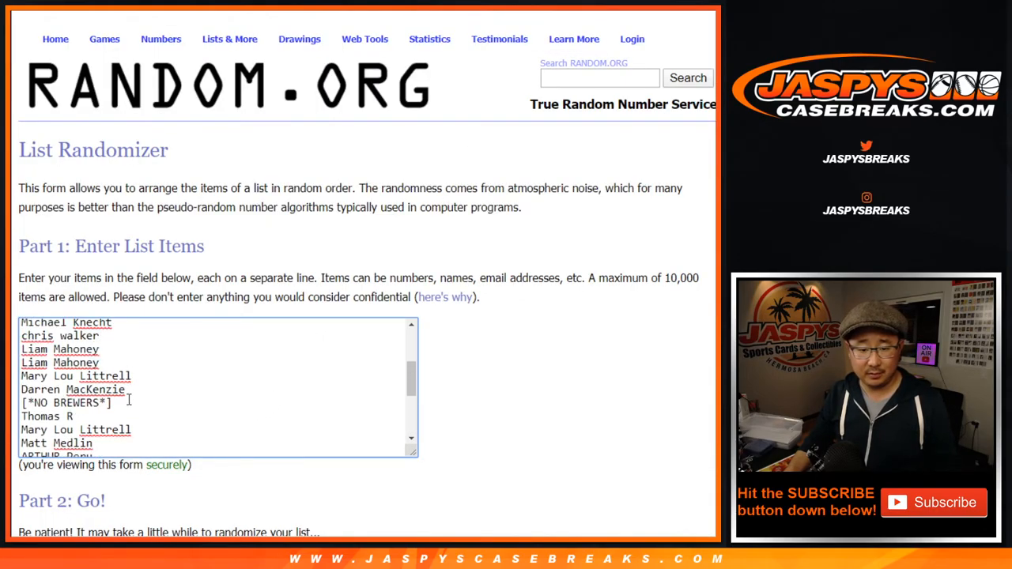
Step: Delete the [*NO BREWERS*] placeholder line from the List Randomizer participant list
key(Backspace)
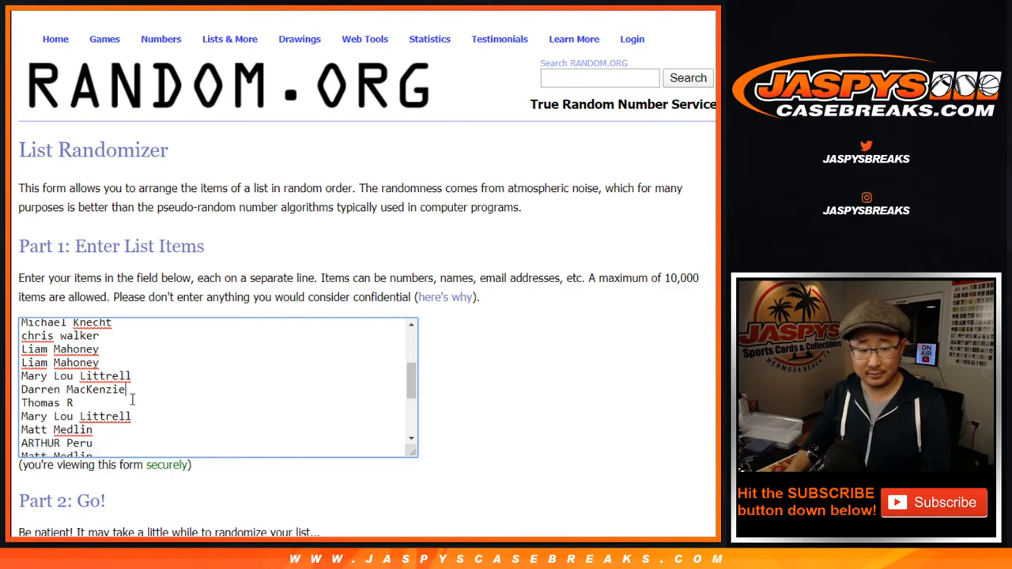
scroll(down, 3)
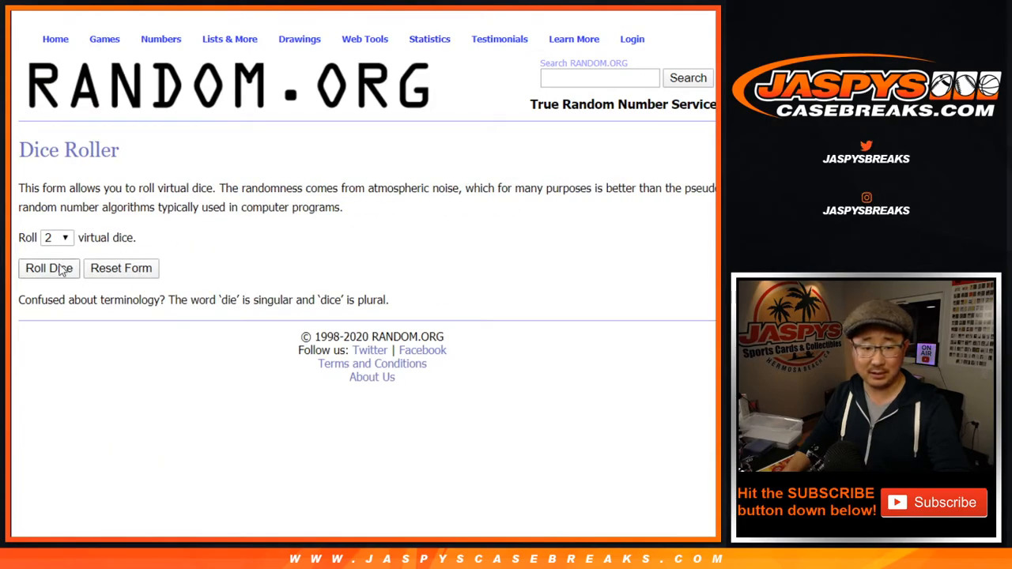
click(47, 269)
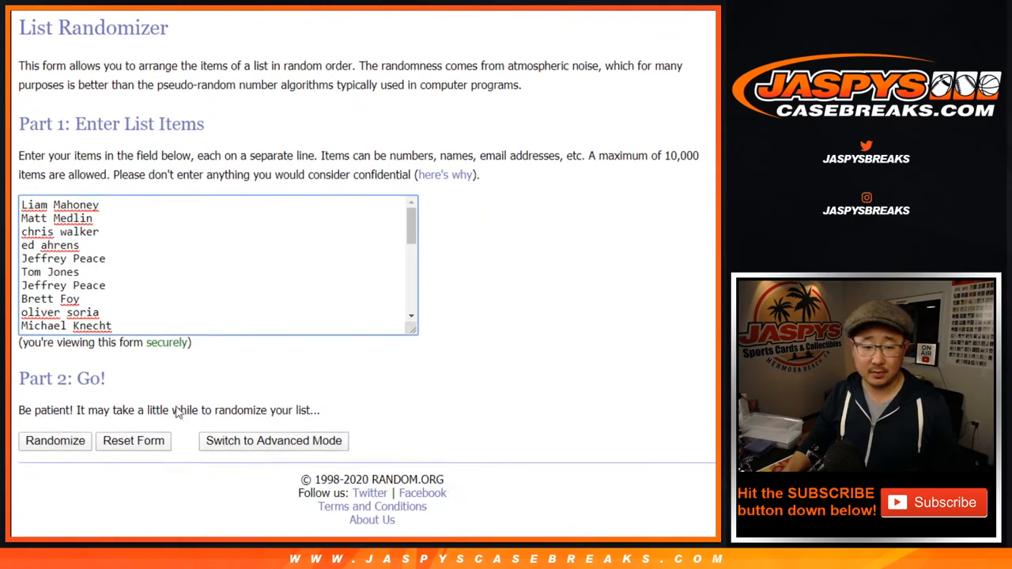
click(54, 440)
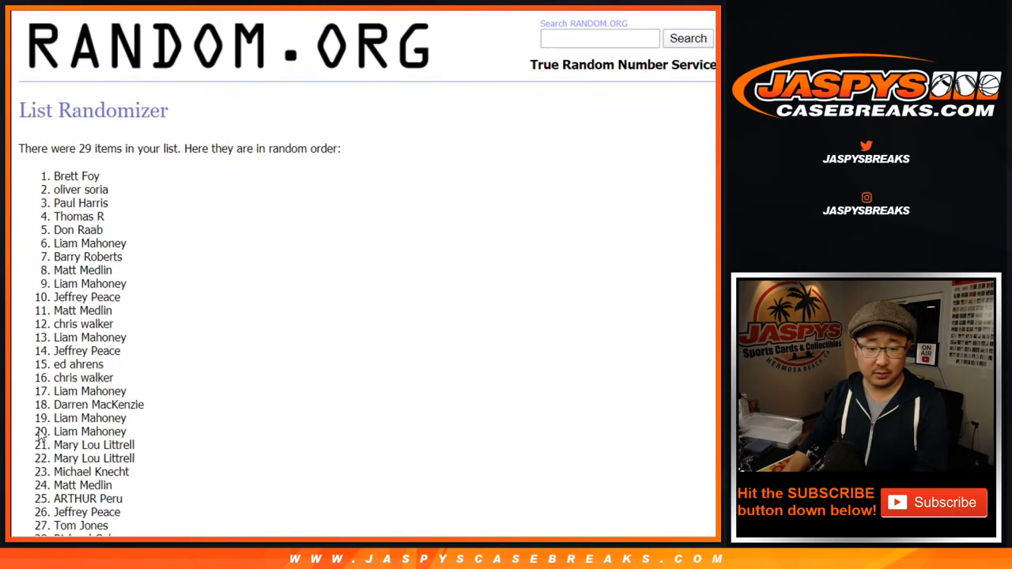
click(42, 427)
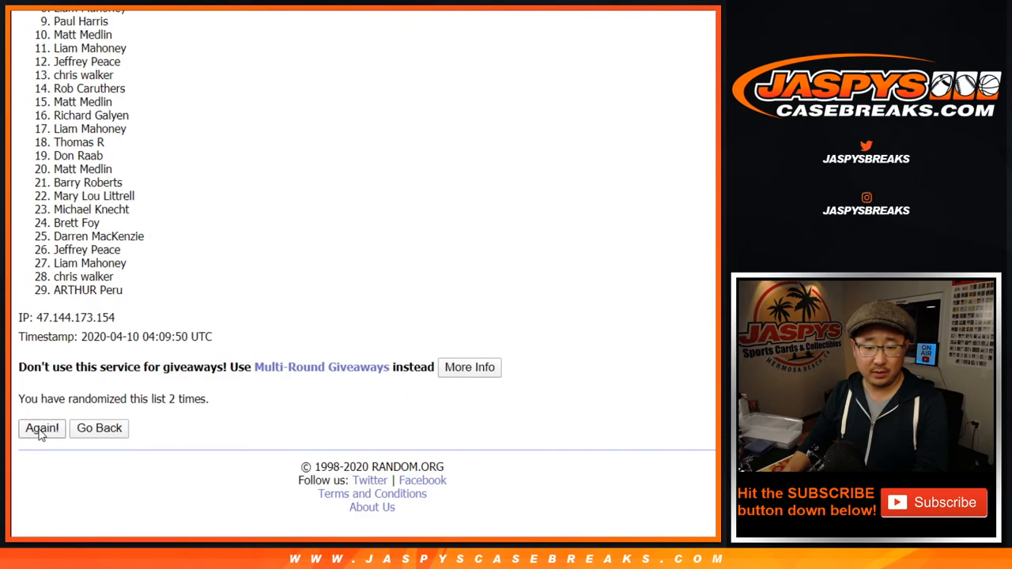
click(41, 427)
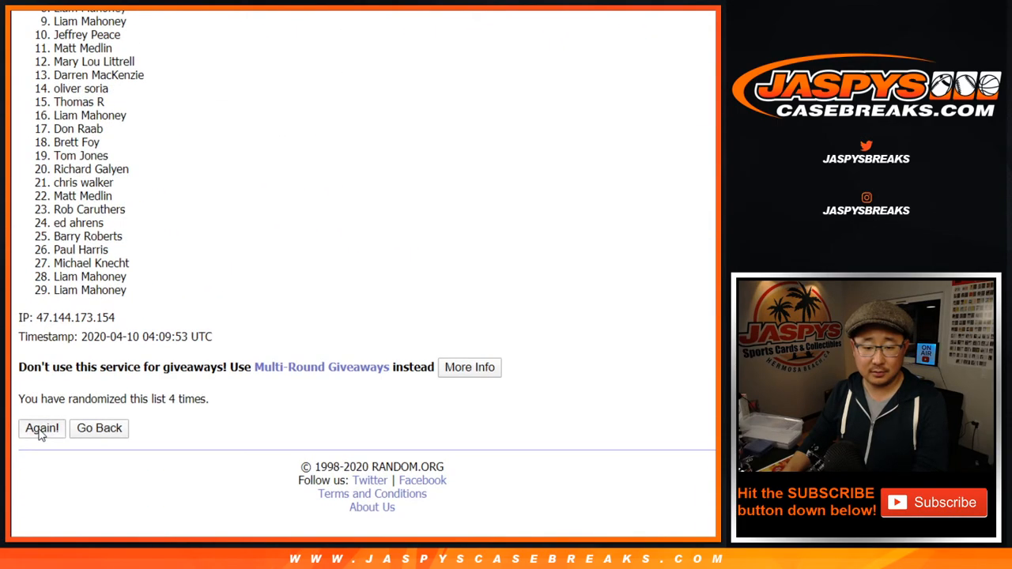
click(41, 427)
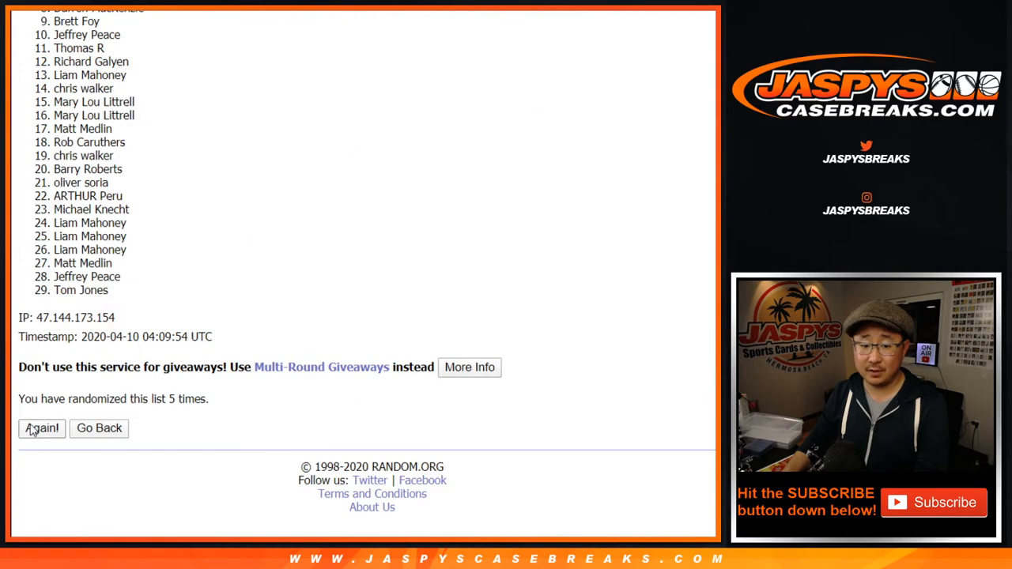
click(41, 427)
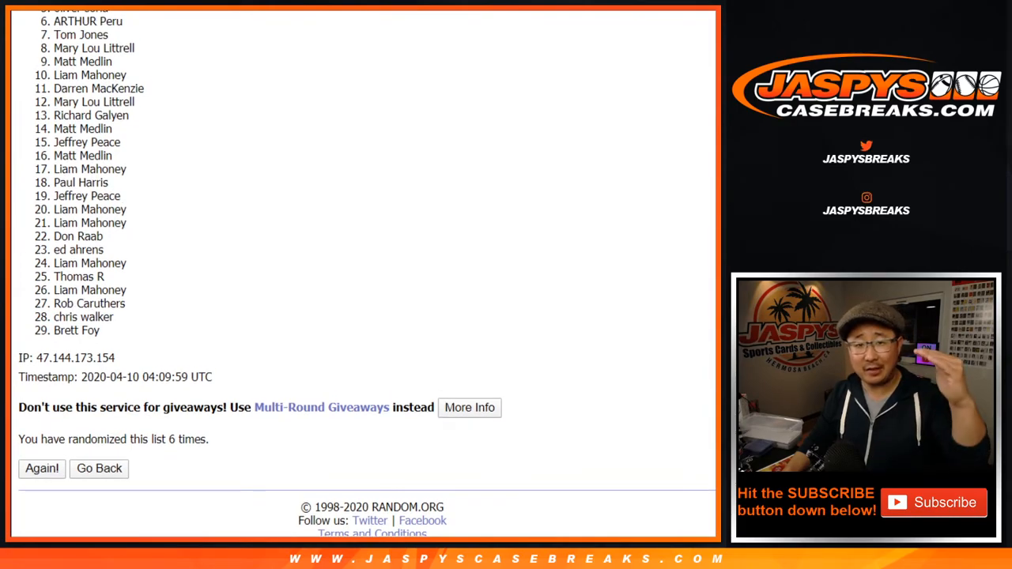
scroll(down, 3)
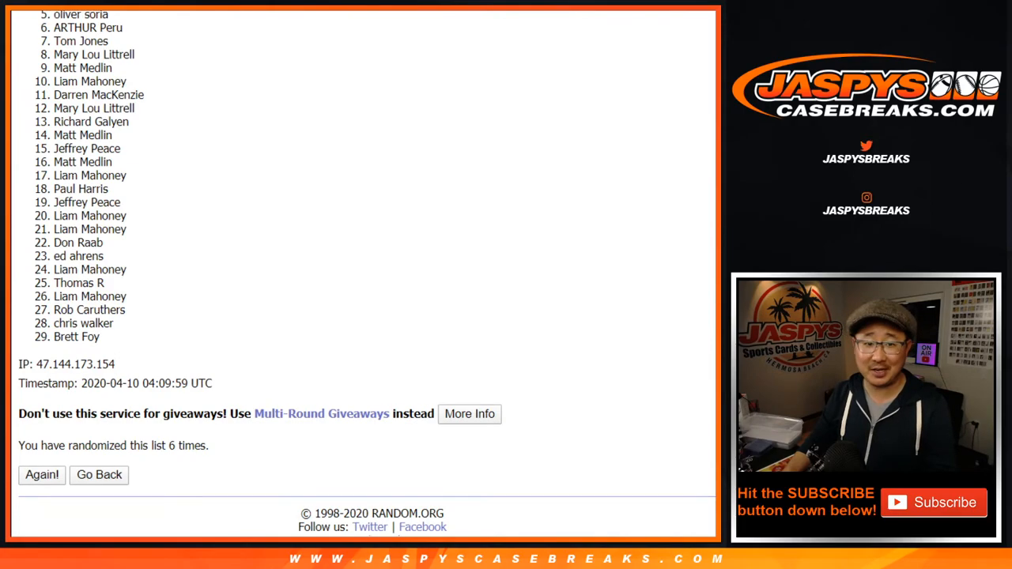